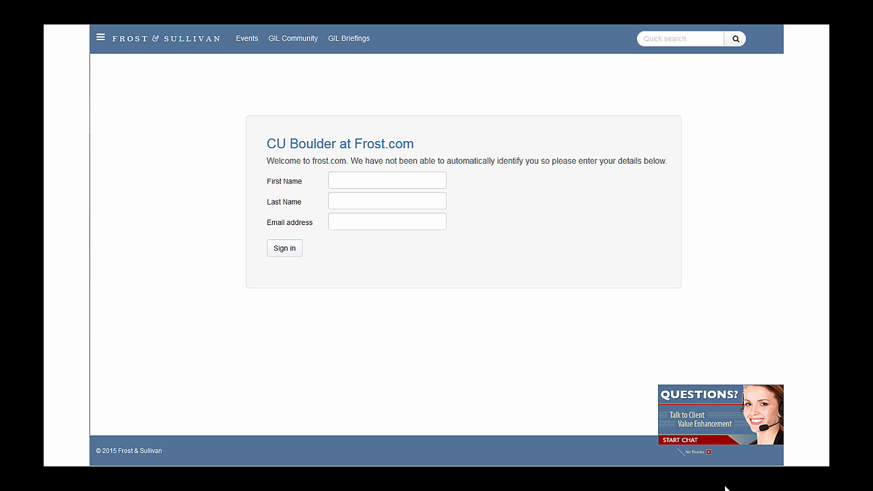
- Sign in and open the 'Car-sharing in London – Vision 2020' report preview from the results
click(283, 249)
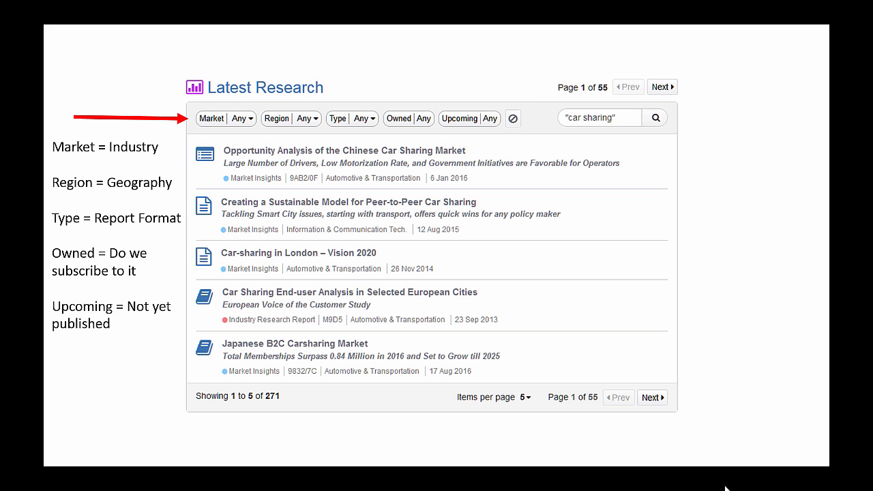
click(299, 252)
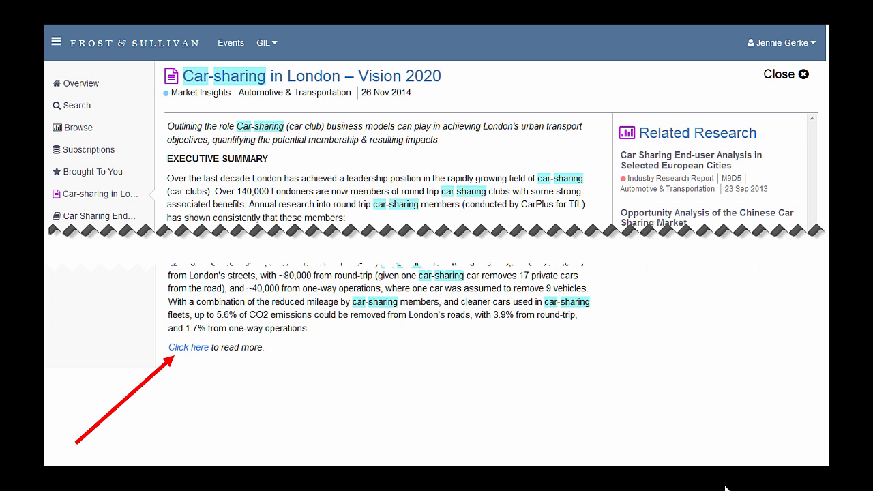